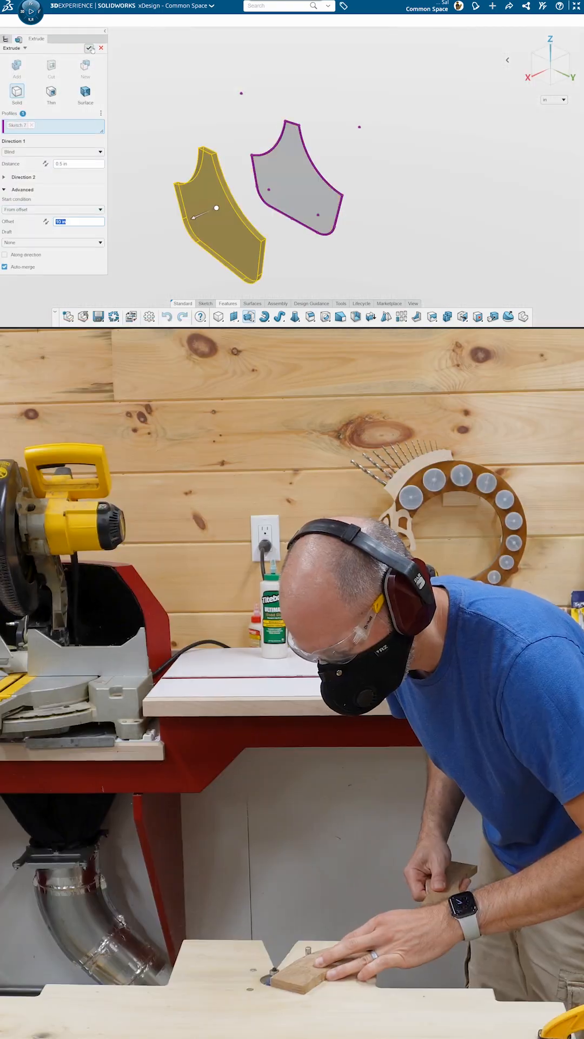
Step: Accept the extrude that turns the curved handle panel sketch into solid end pieces
click(89, 49)
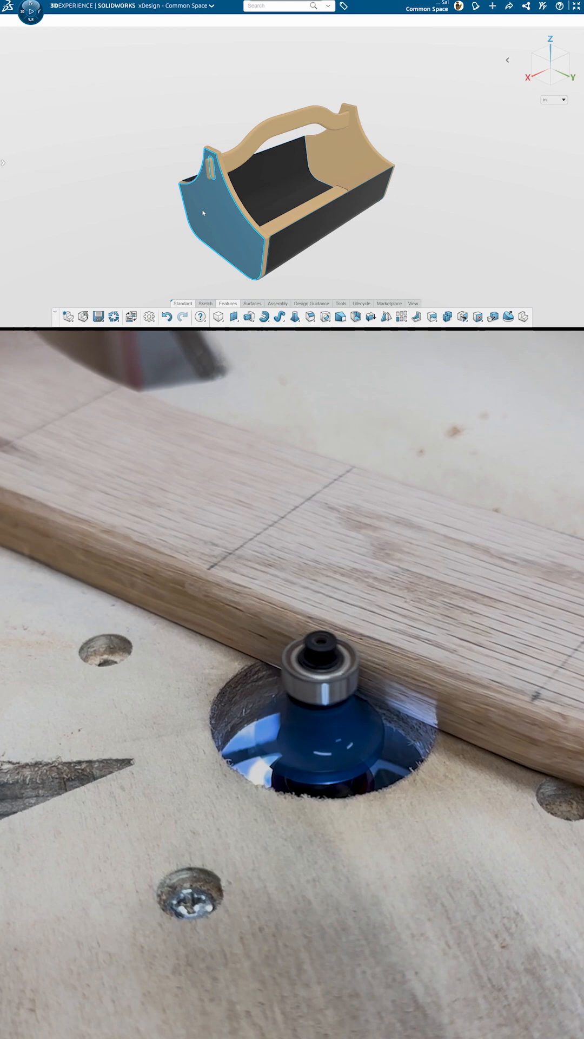